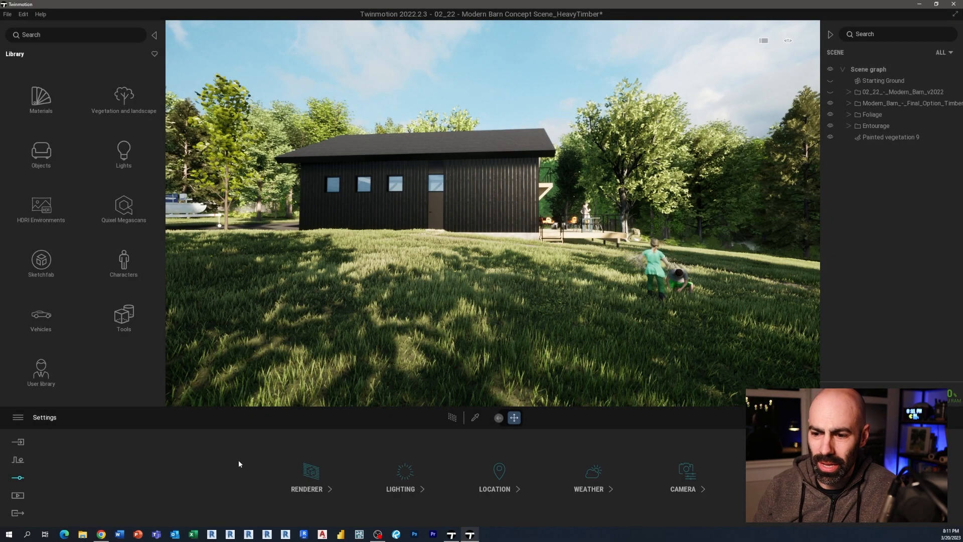
- Hide the Library and Scene panels, then browse the dock's Context and Import tools
{"action": "left_click", "coordinate": [588, 479]}
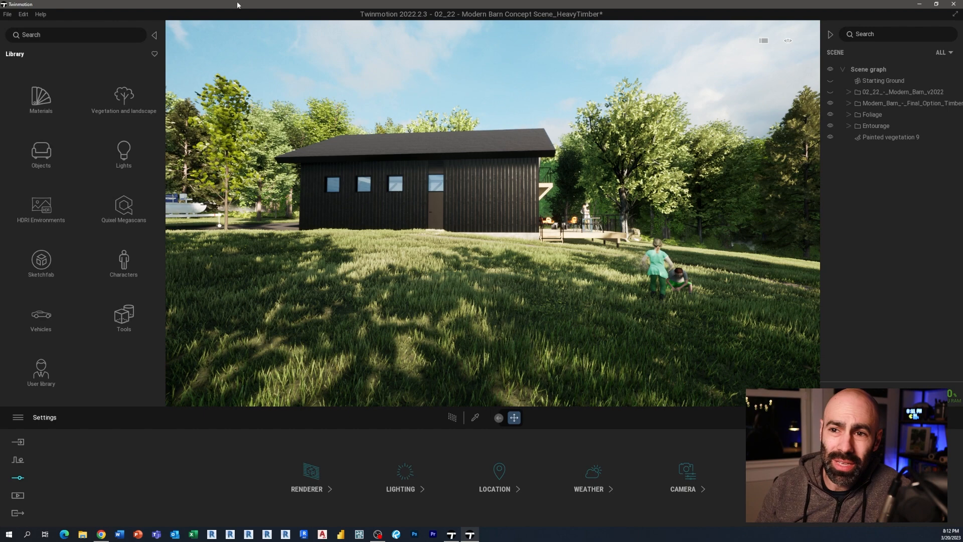
{"action": "left_click", "coordinate": [154, 35]}
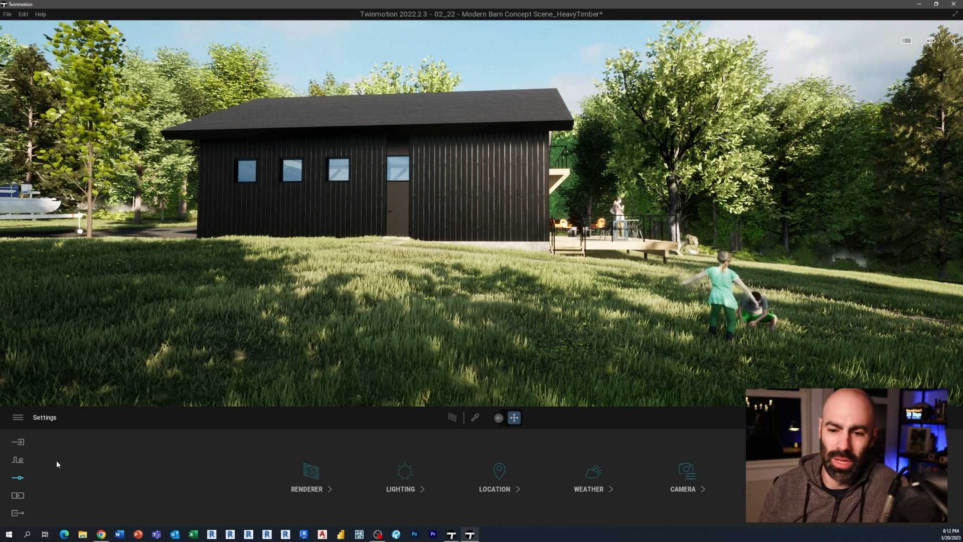
{"action": "left_click", "coordinate": [17, 459]}
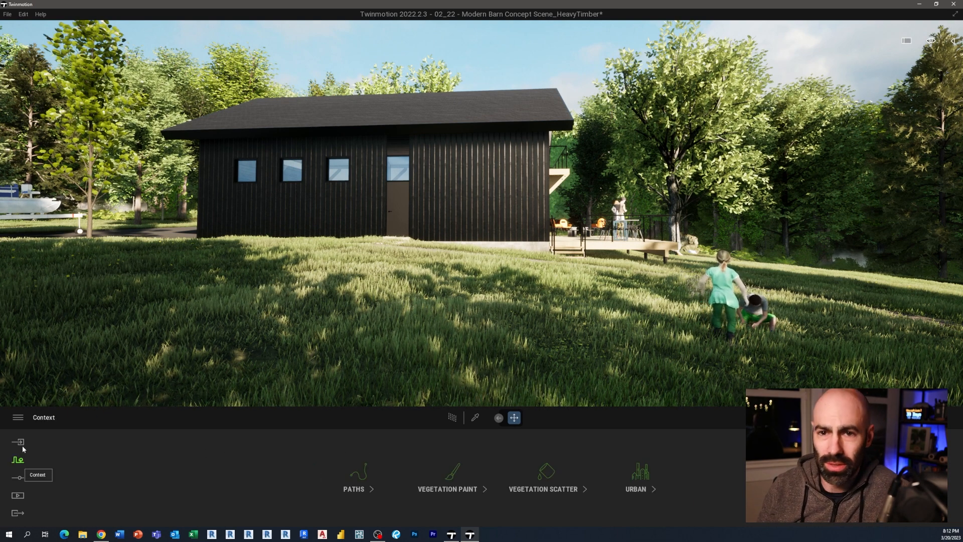
{"action": "left_click", "coordinate": [18, 442]}
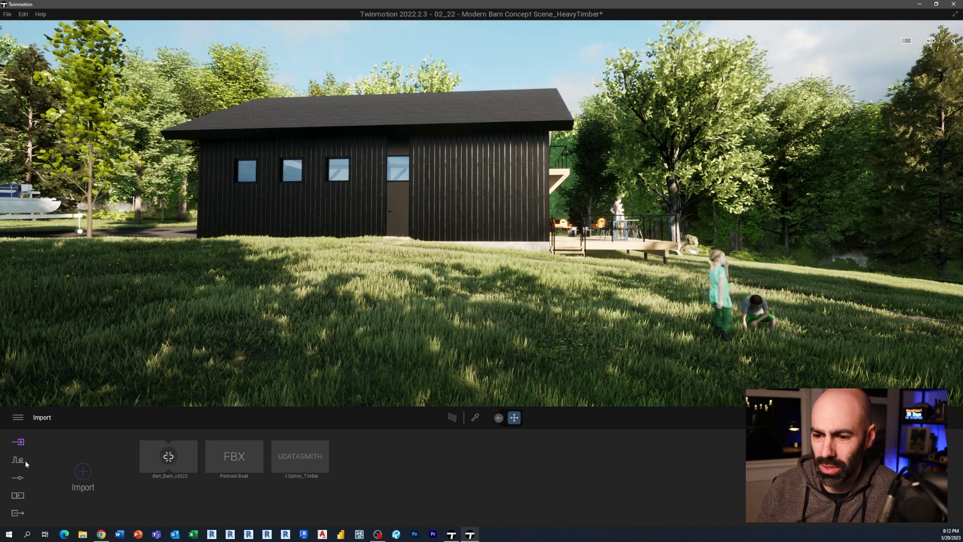
{"action": "left_click", "coordinate": [18, 460]}
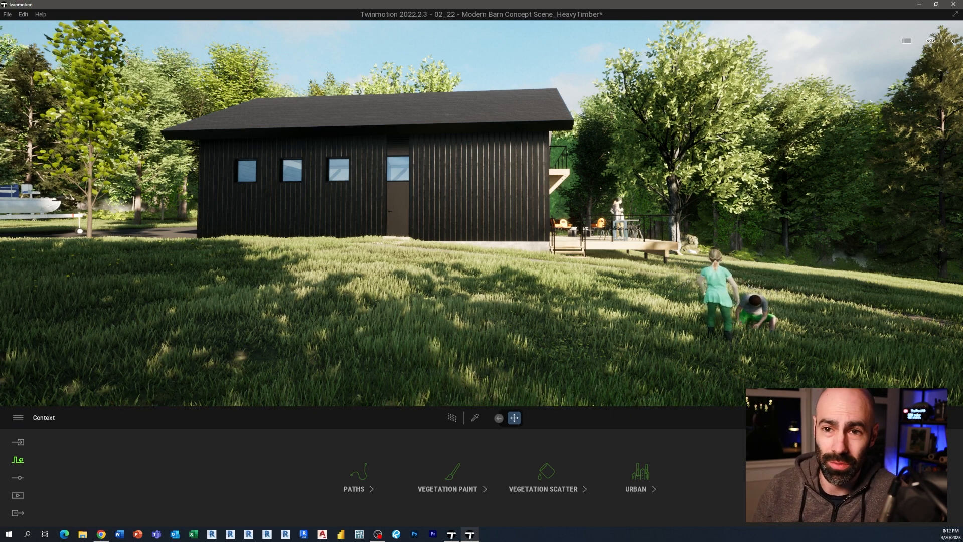
{"action": "left_click", "coordinate": [543, 478]}
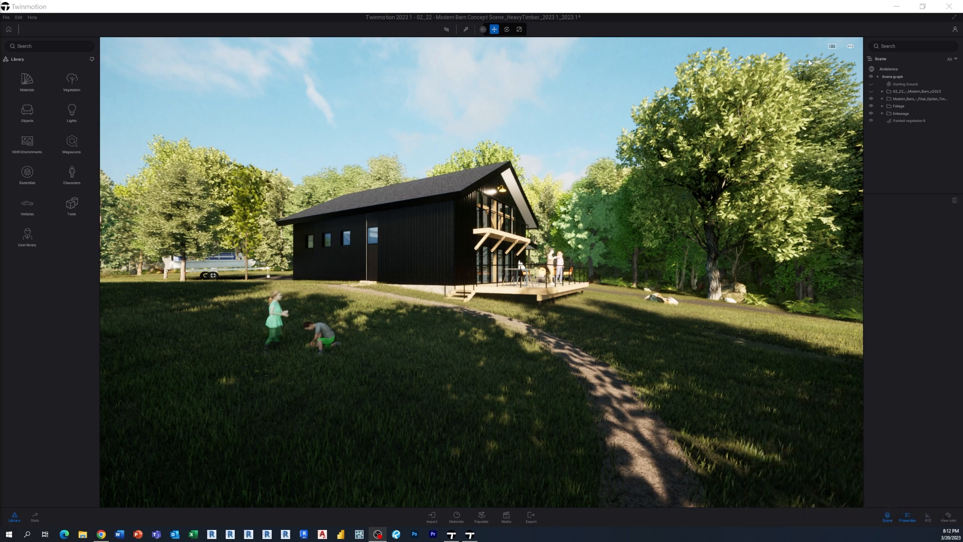
{"action": "mouse_move", "coordinate": [559, 359]}
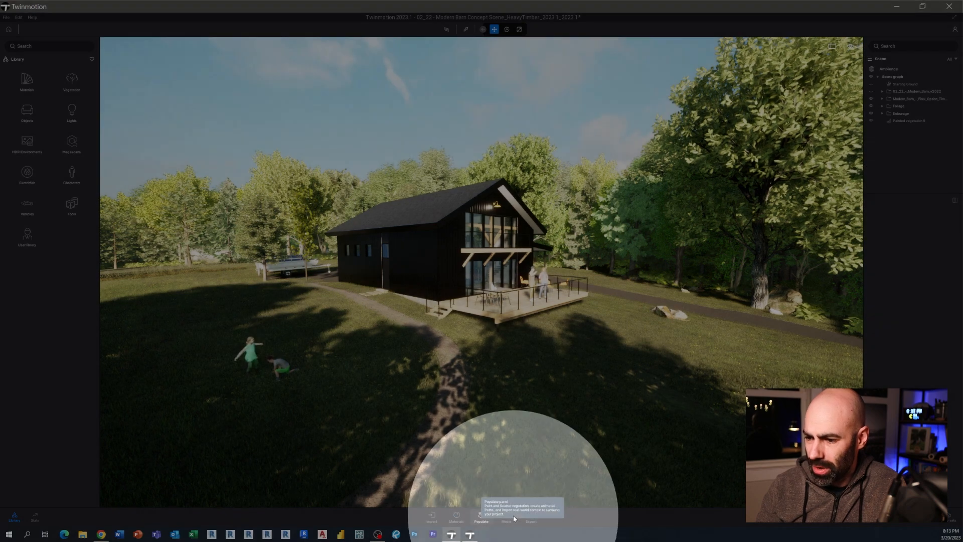
- Switch to the Twinmotion 2023.1 window showing the modern barn scene
{"action": "left_click", "coordinate": [432, 516]}
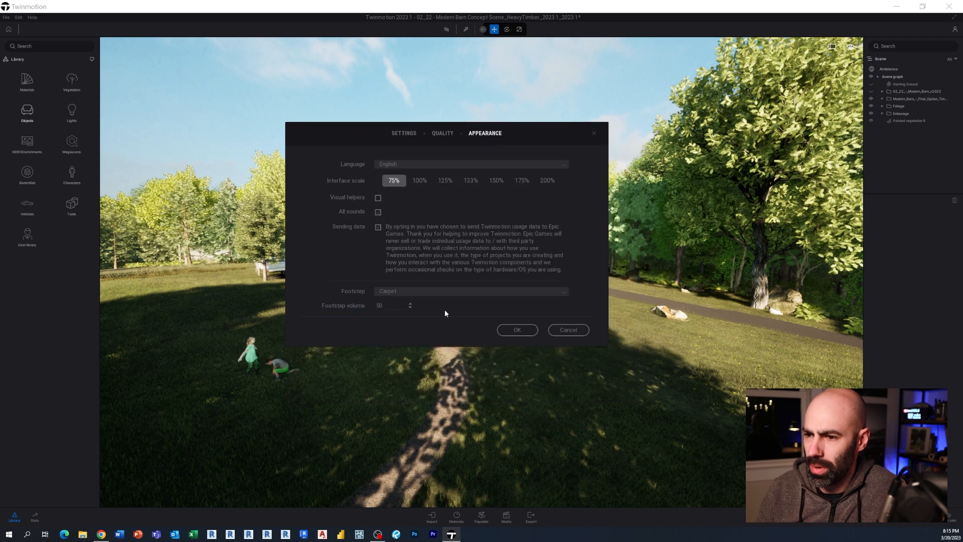
{"action": "mouse_move", "coordinate": [409, 165]}
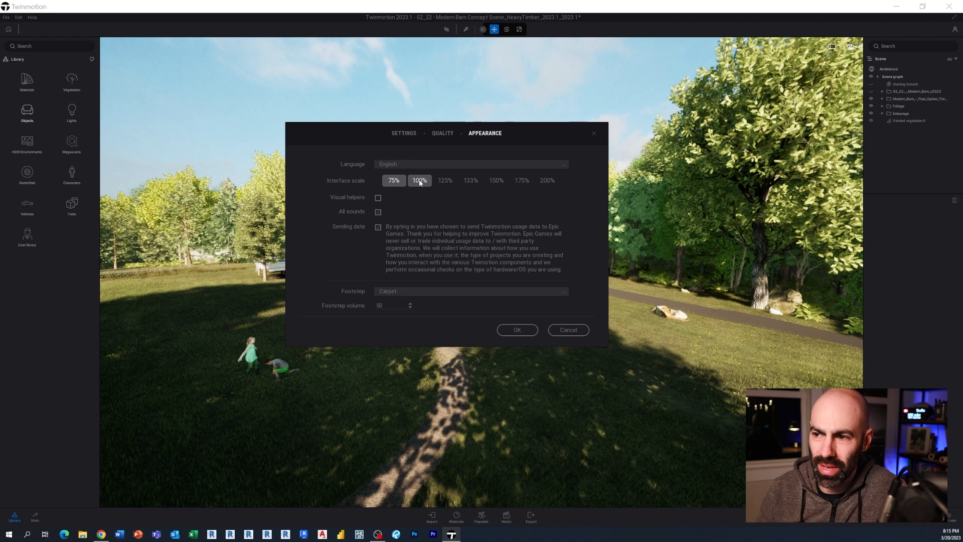
- Set Appearance interface scale to 100% and confirm with OK
{"action": "left_click", "coordinate": [393, 180]}
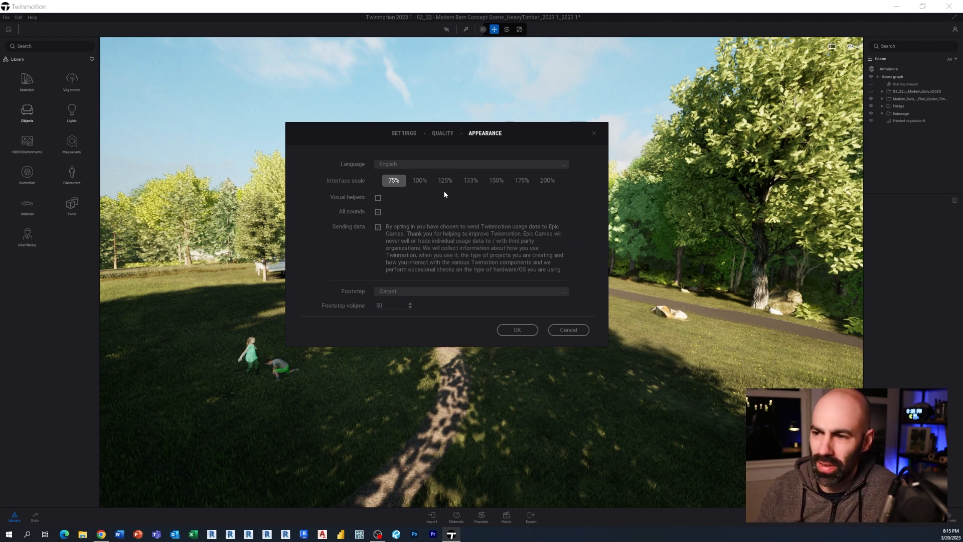
{"action": "left_click", "coordinate": [517, 330]}
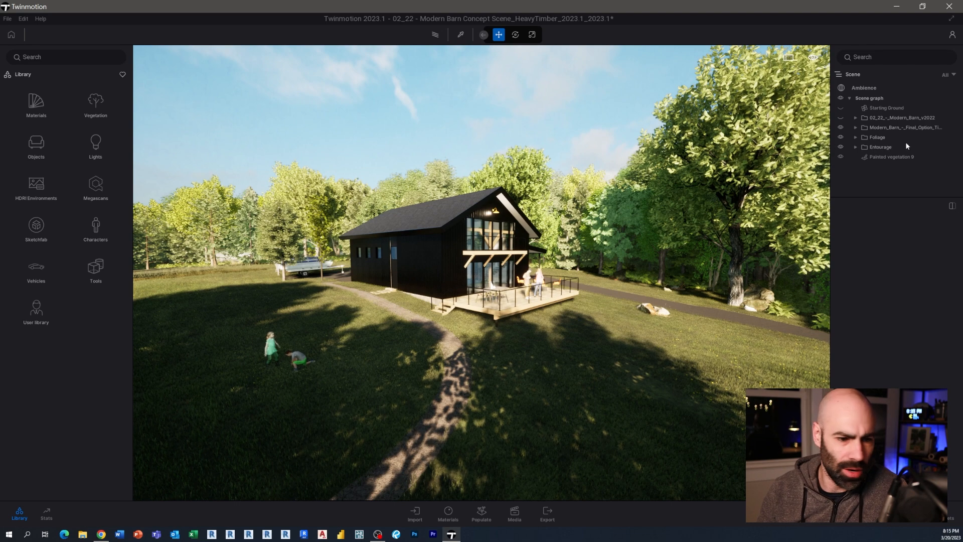
{"action": "left_click", "coordinate": [22, 19]}
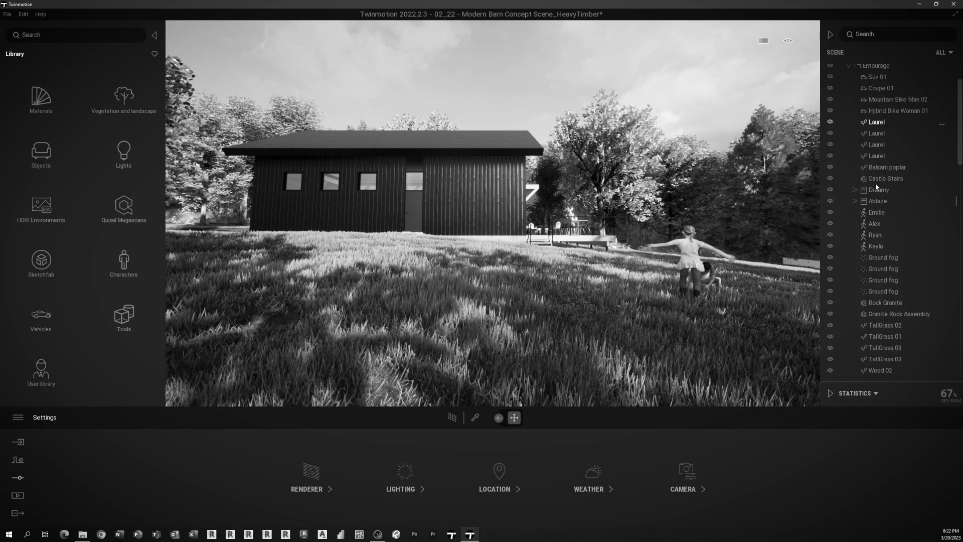
{"action": "scroll", "scroll_direction": "down", "scroll_amount": 3}
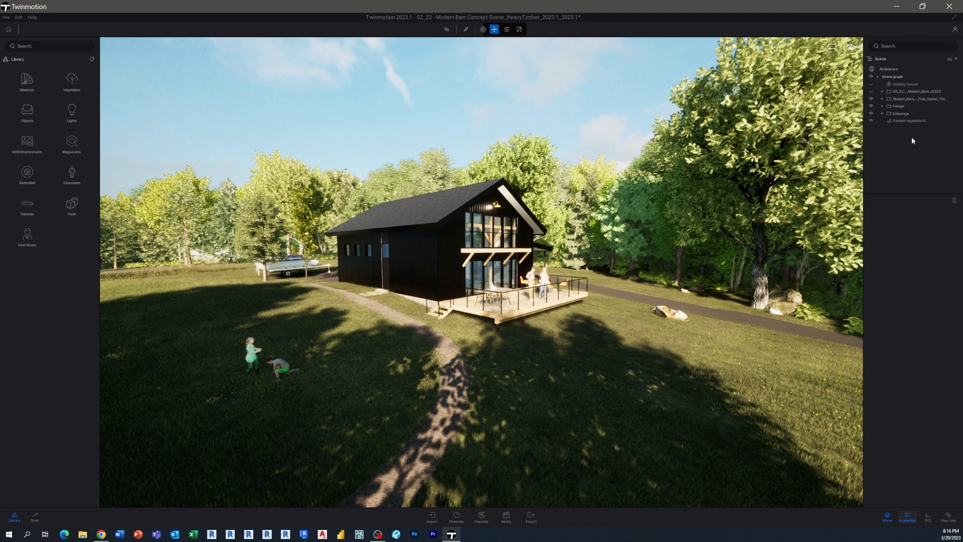
{"action": "left_click", "coordinate": [883, 114]}
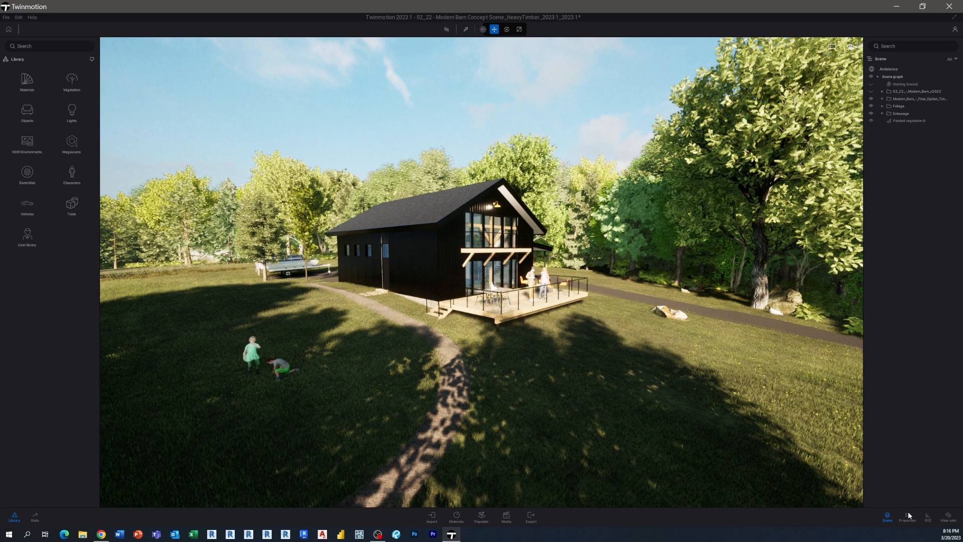
{"action": "left_click", "coordinate": [907, 517]}
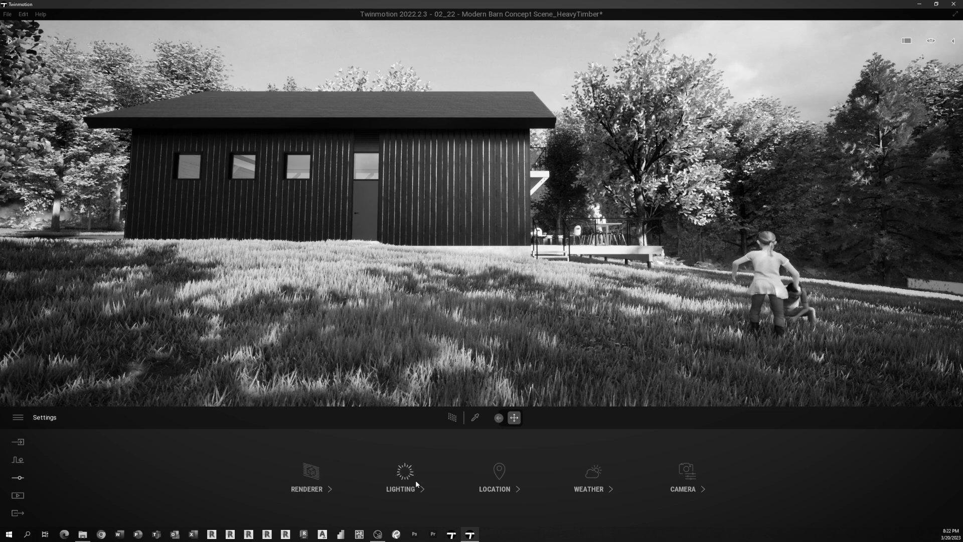
- Open Ambience lighting, nudge exposure slightly, and expand the HDRI environment section
{"action": "left_click", "coordinate": [400, 479]}
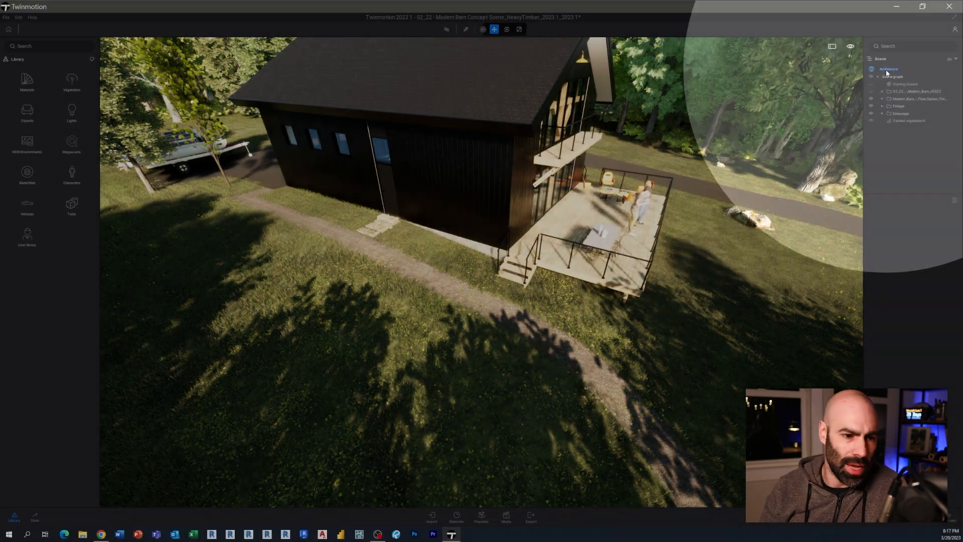
{"action": "left_click", "coordinate": [888, 68]}
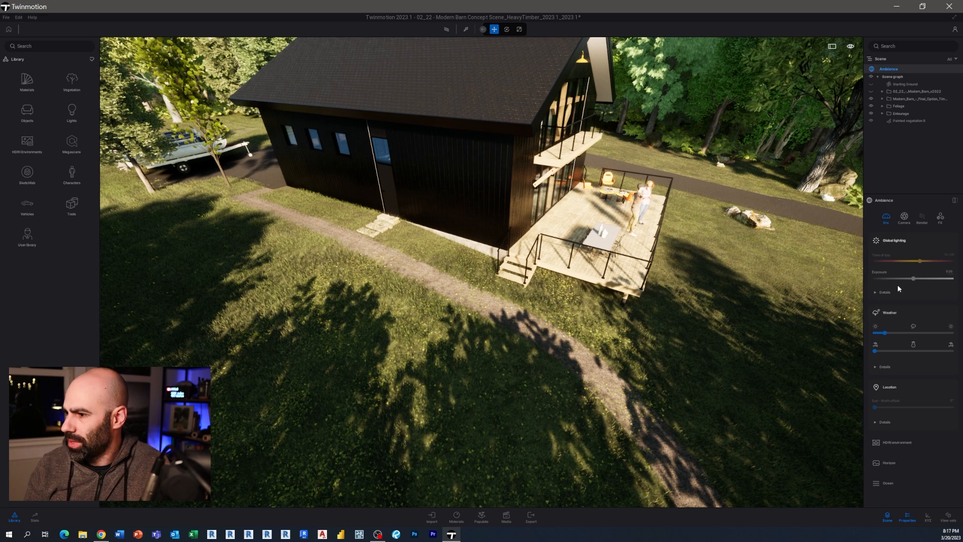
{"action": "left_click_drag", "start_coordinate": [920, 278], "coordinate": [917, 278]}
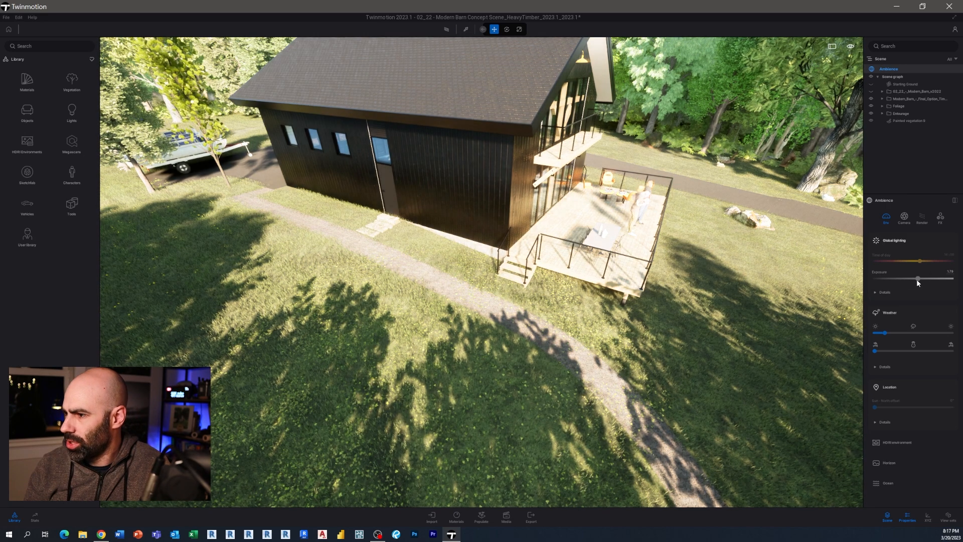
{"action": "left_click_drag", "start_coordinate": [918, 278], "coordinate": [915, 278]}
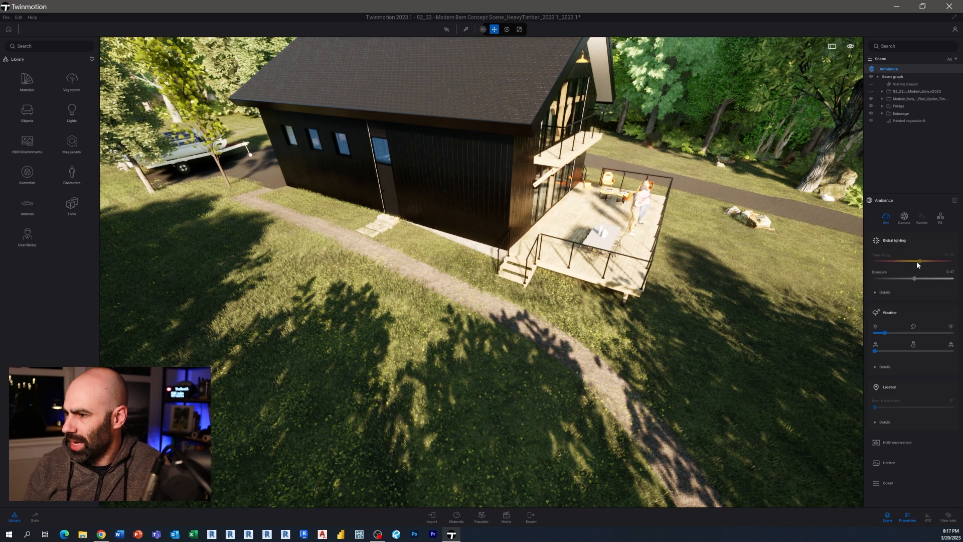
{"action": "left_click", "coordinate": [875, 293]}
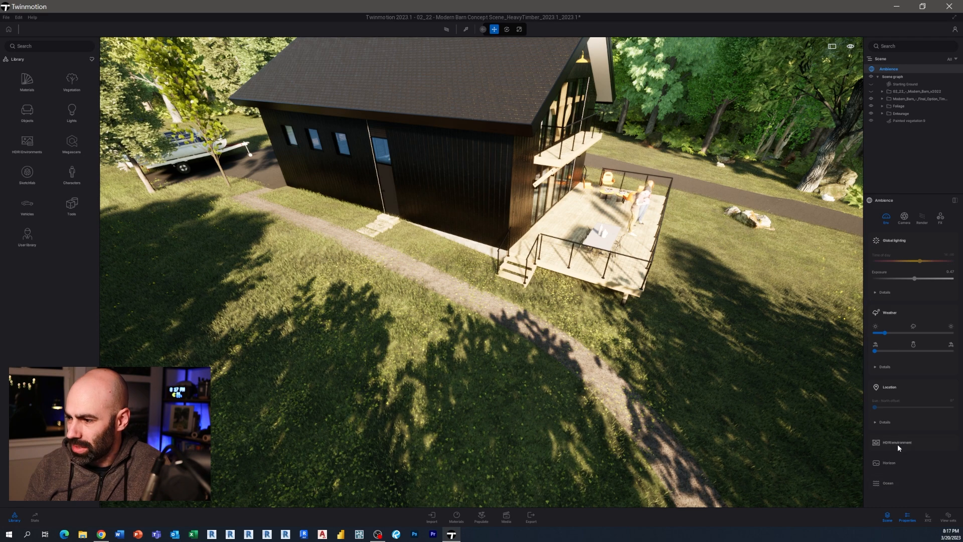
{"action": "left_click", "coordinate": [897, 442]}
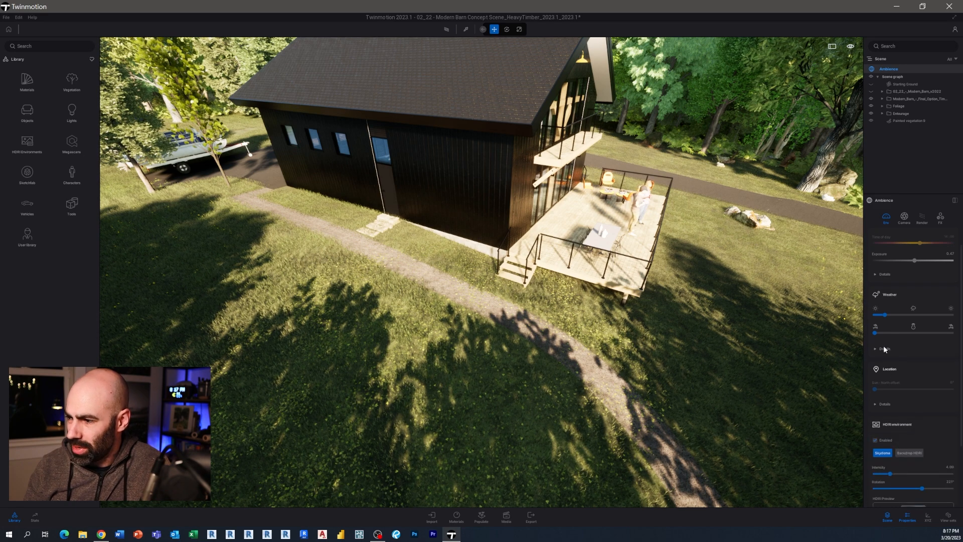
{"action": "left_click", "coordinate": [885, 348]}
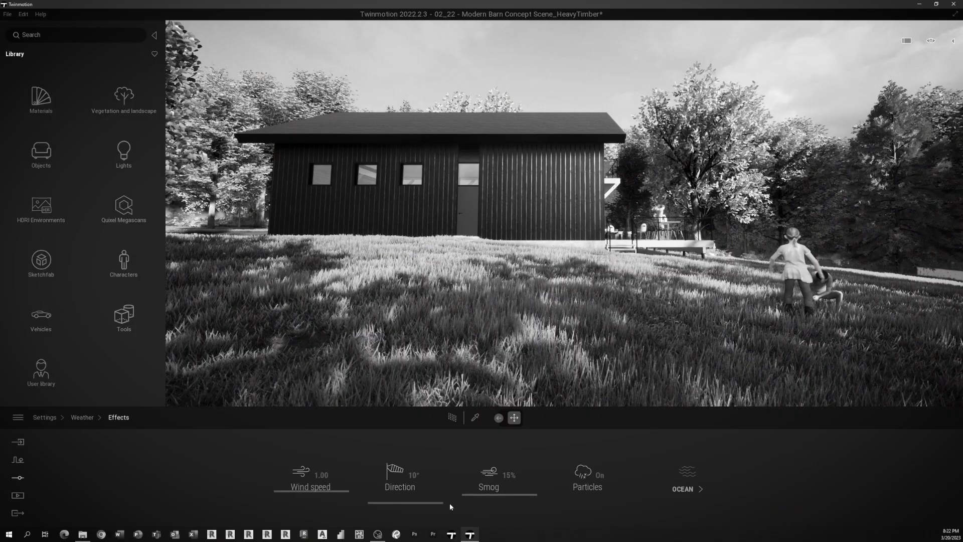
{"action": "left_click", "coordinate": [684, 479]}
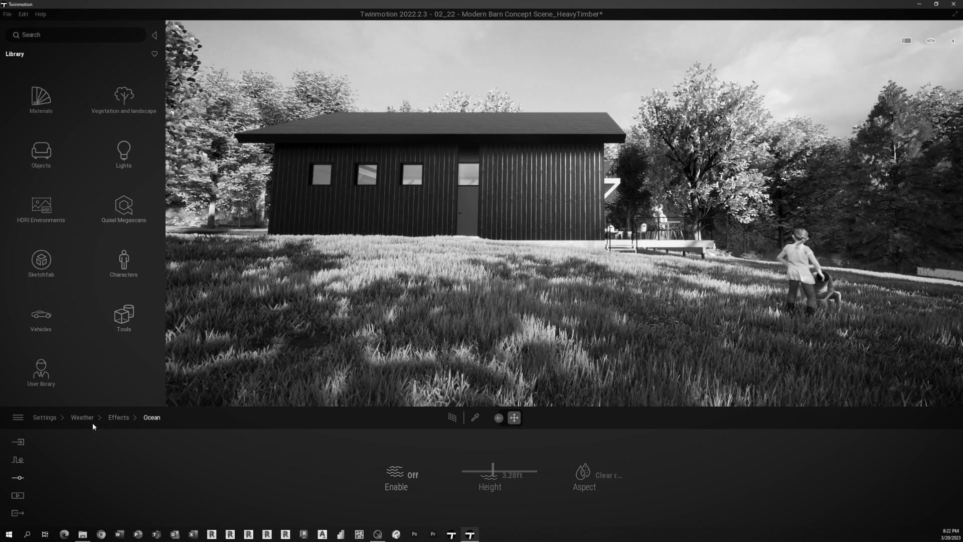
{"action": "left_click", "coordinate": [44, 418]}
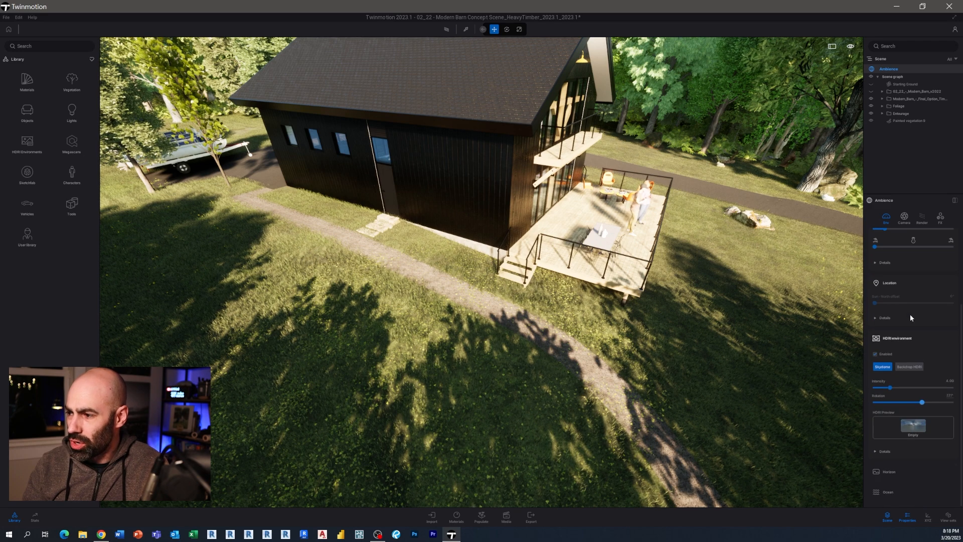
- In Ambience Camera, expand Depth of field and Camera effects and increase vignetting
{"action": "scroll", "scroll_direction": "down", "scroll_amount": 3}
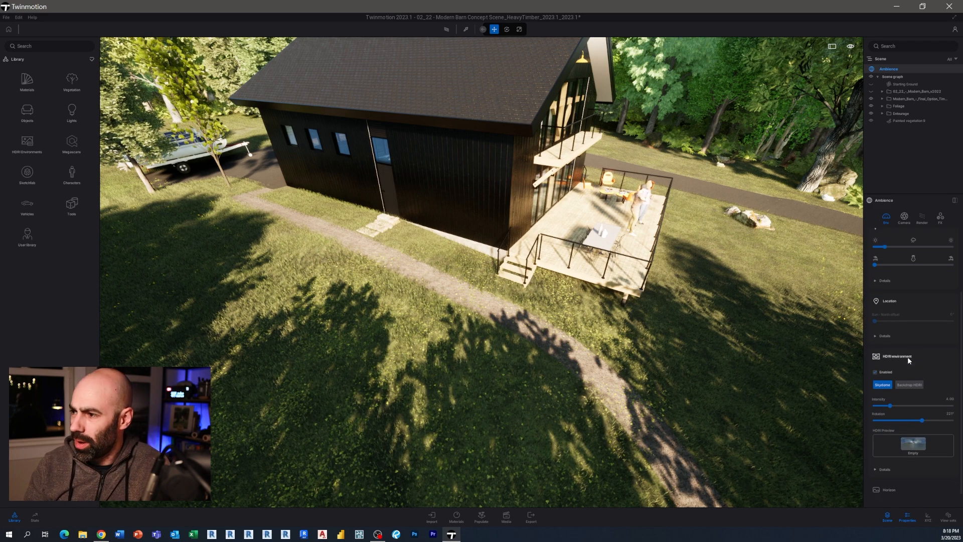
{"action": "left_click", "coordinate": [887, 216]}
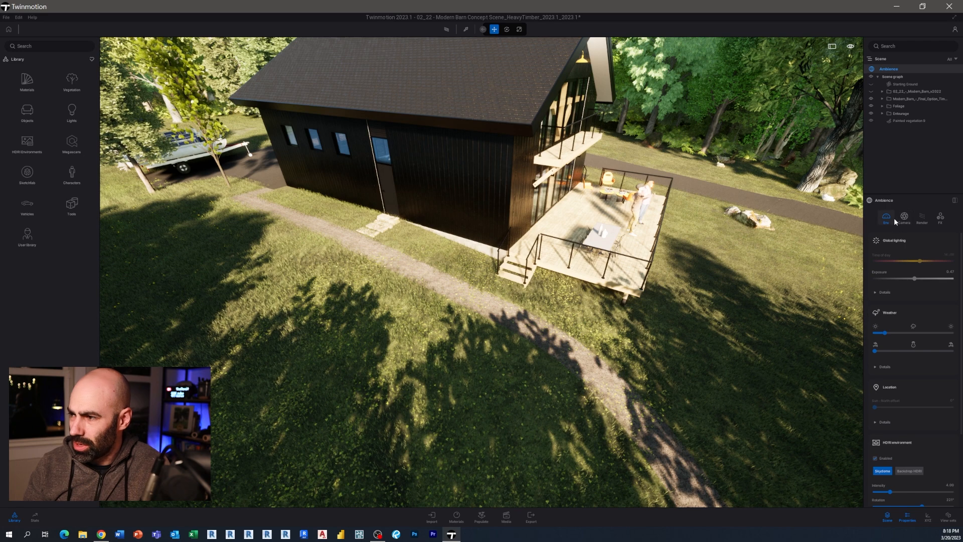
{"action": "mouse_move", "coordinate": [903, 216]}
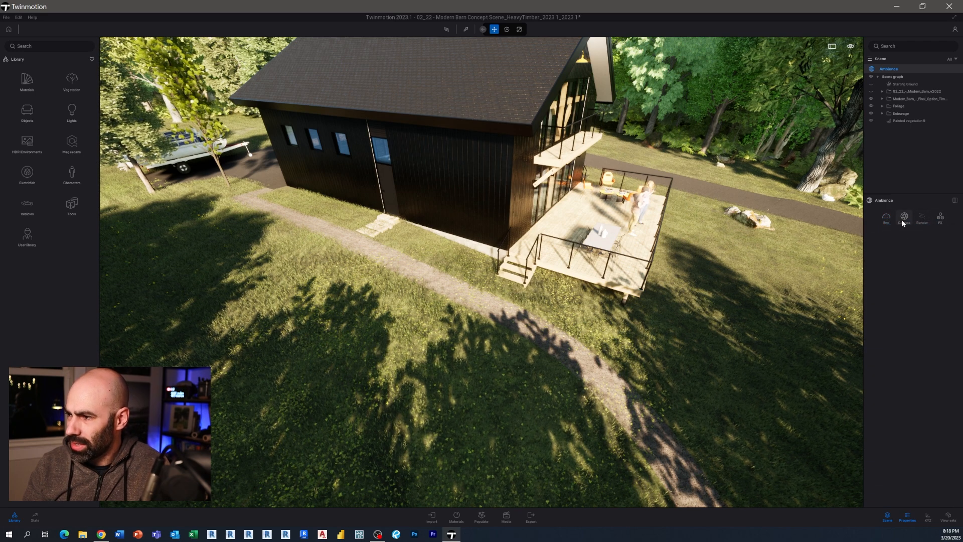
{"action": "left_click", "coordinate": [903, 218]}
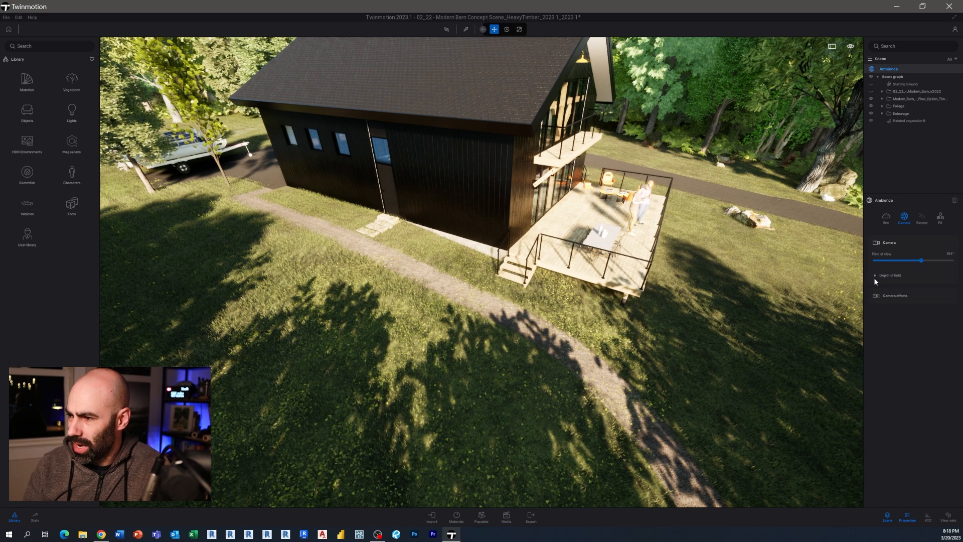
{"action": "left_click", "coordinate": [875, 275]}
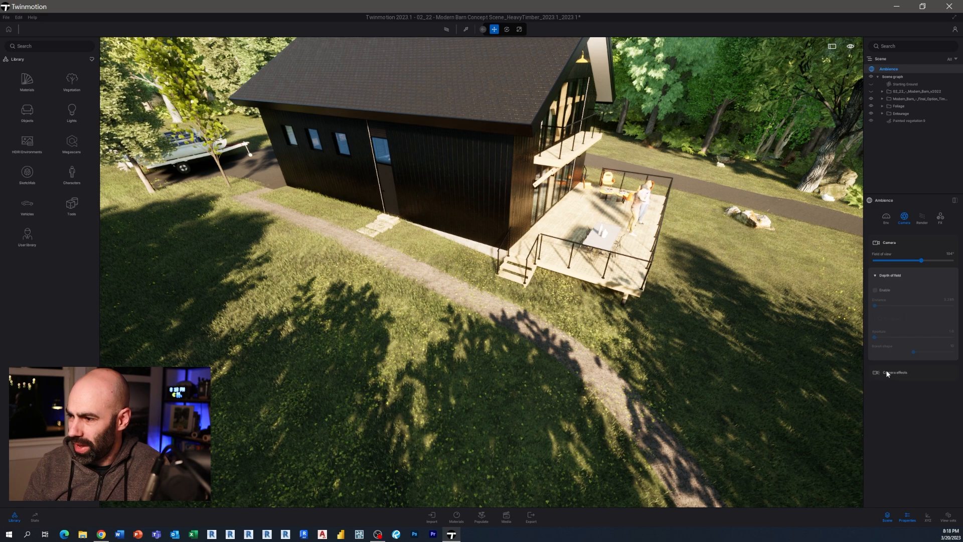
{"action": "left_click", "coordinate": [896, 373]}
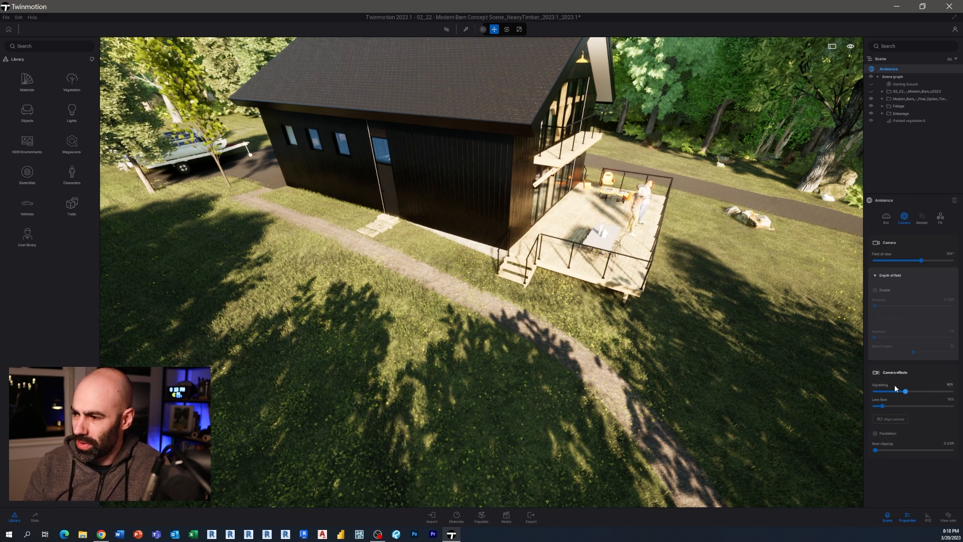
{"action": "left_click_drag", "start_coordinate": [904, 391], "coordinate": [920, 391]}
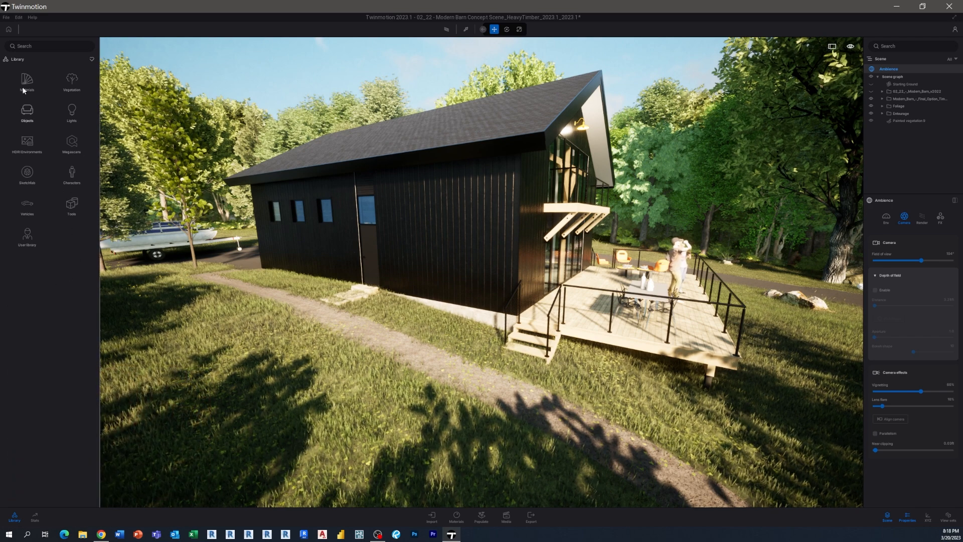
- Open the Library's Glass materials category and scroll through clear, frosted and pattern glass
{"action": "left_click", "coordinate": [27, 83]}
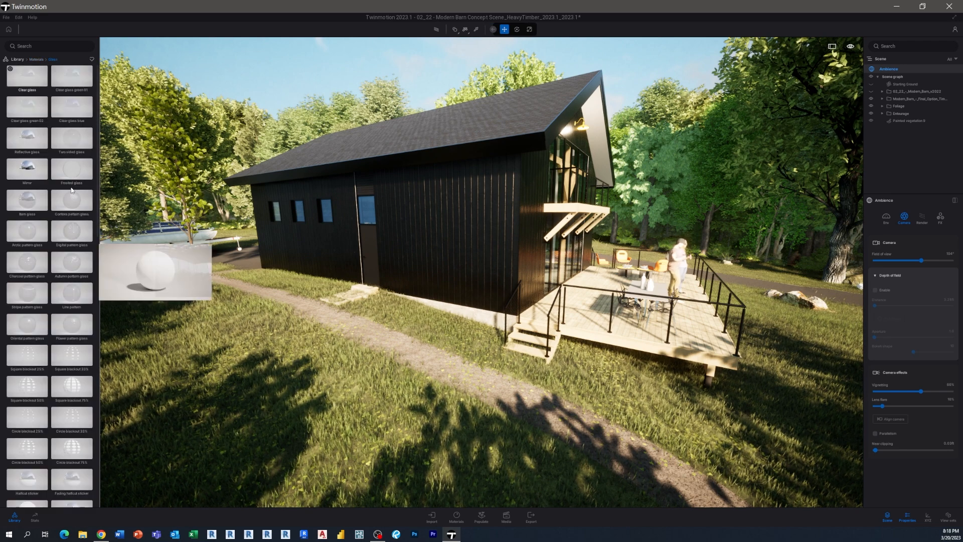
{"action": "scroll", "scroll_direction": "down", "scroll_amount": 3}
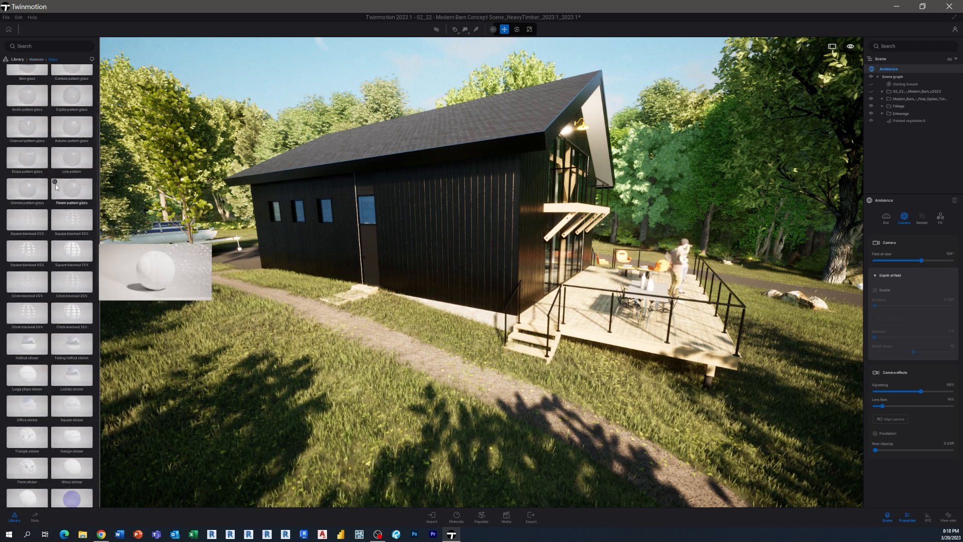
{"action": "scroll", "scroll_direction": "down", "scroll_amount": 3}
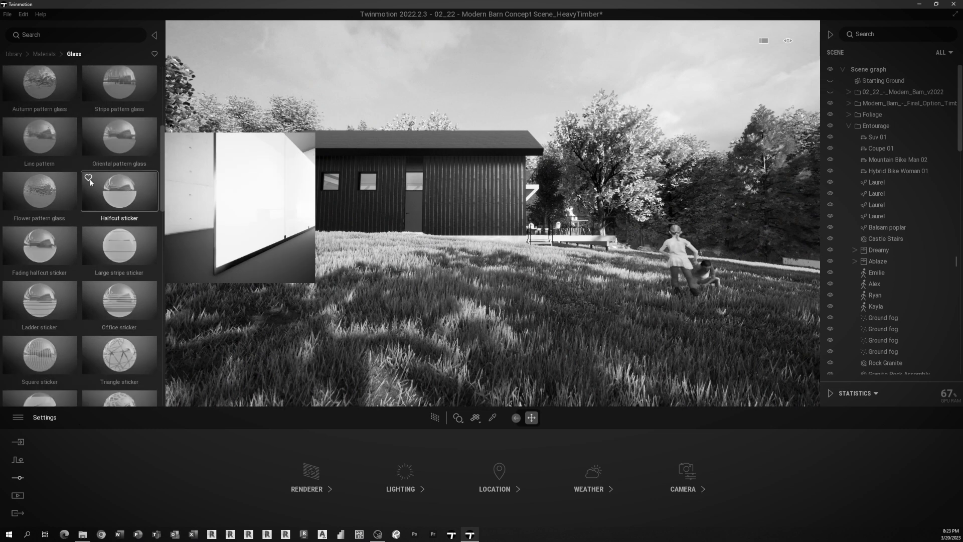
{"action": "scroll", "scroll_direction": "down", "scroll_amount": 3}
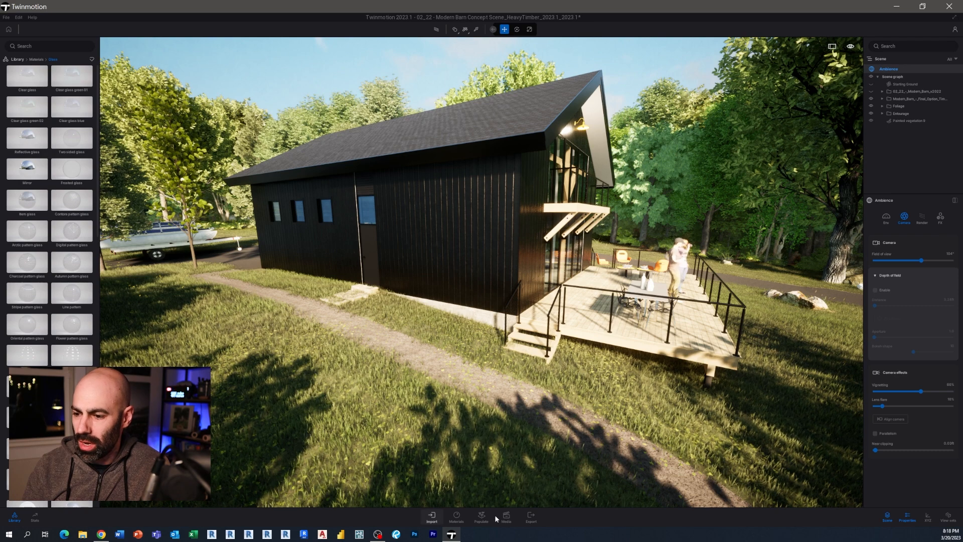
- Show the scene materials bar and the replace-material or apply-to-object picking options
{"action": "left_click", "coordinate": [456, 517]}
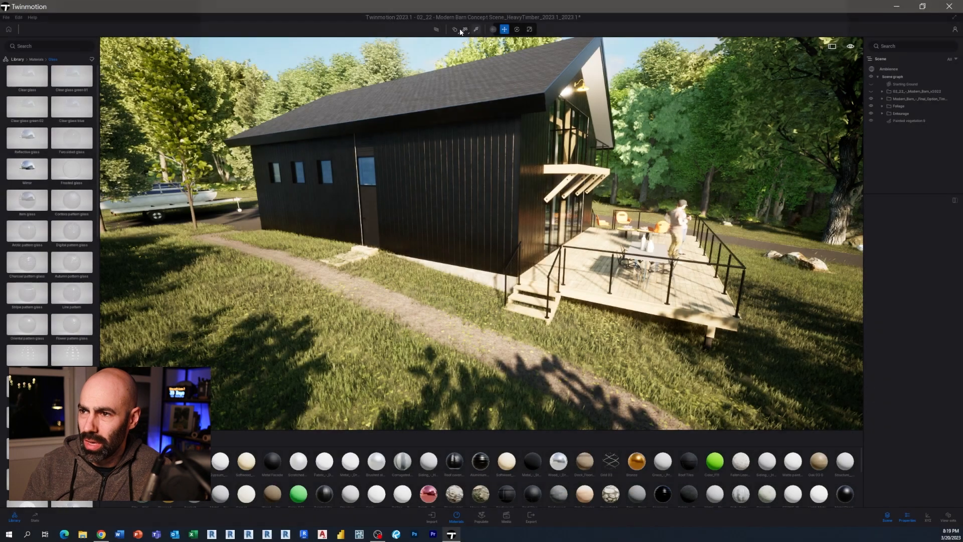
{"action": "left_click", "coordinate": [465, 29]}
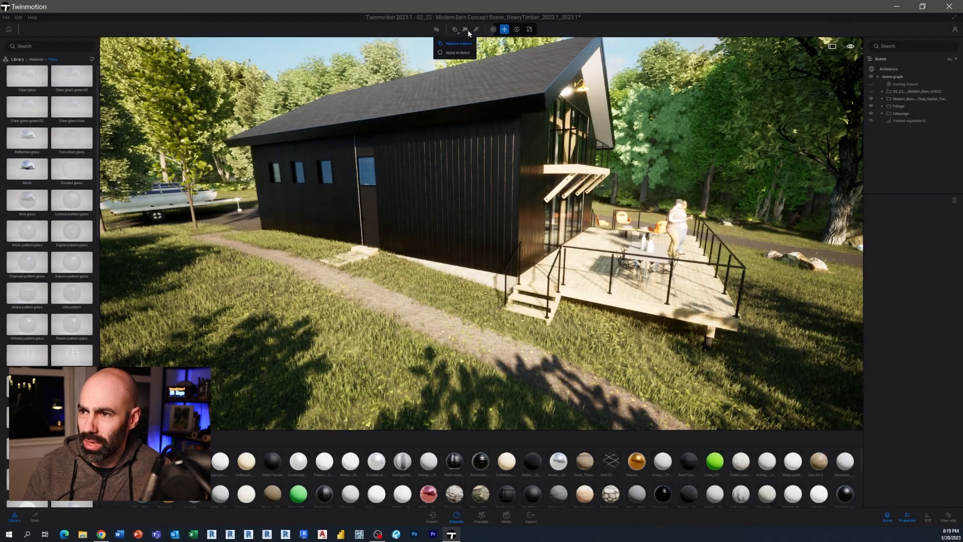